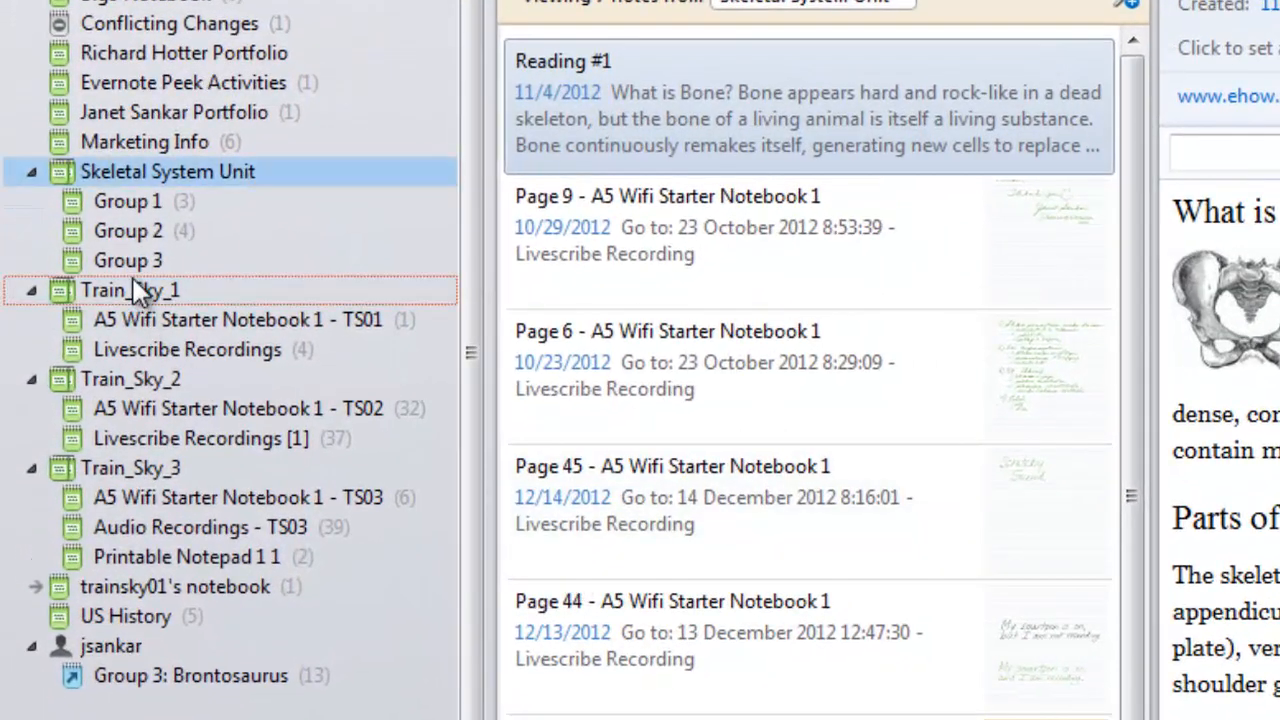
left_click(131, 378)
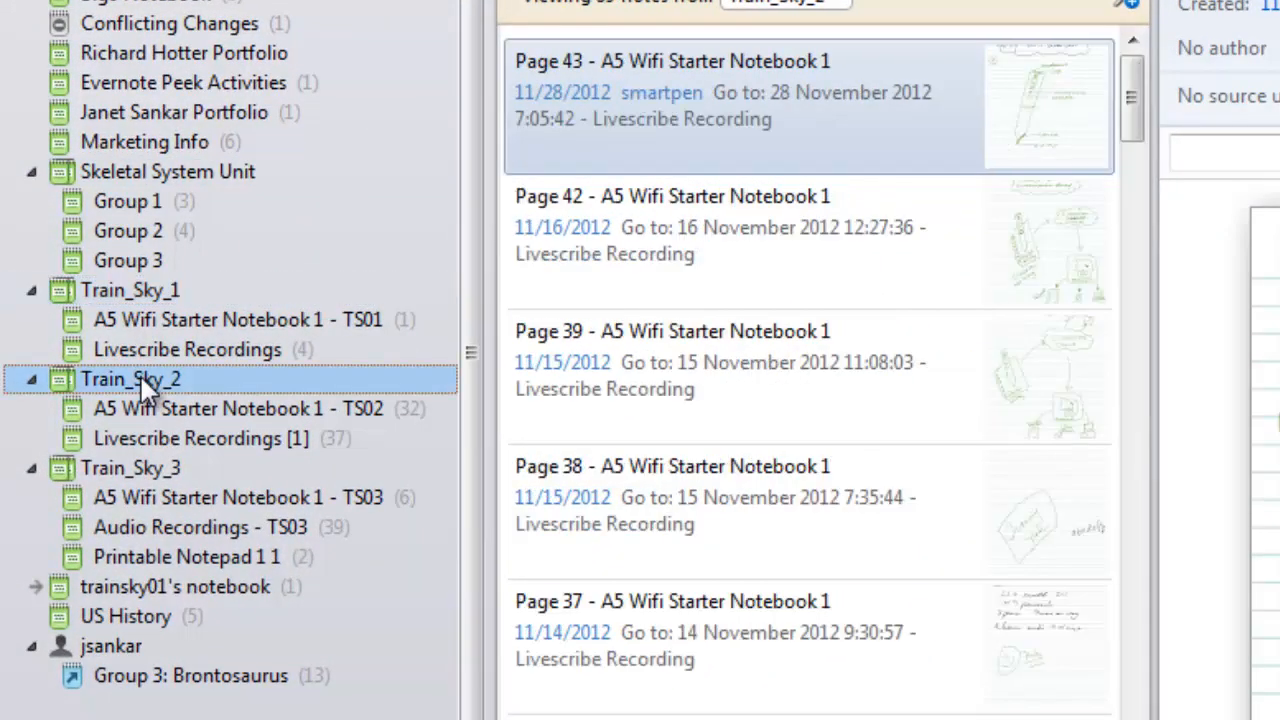
left_click(130, 468)
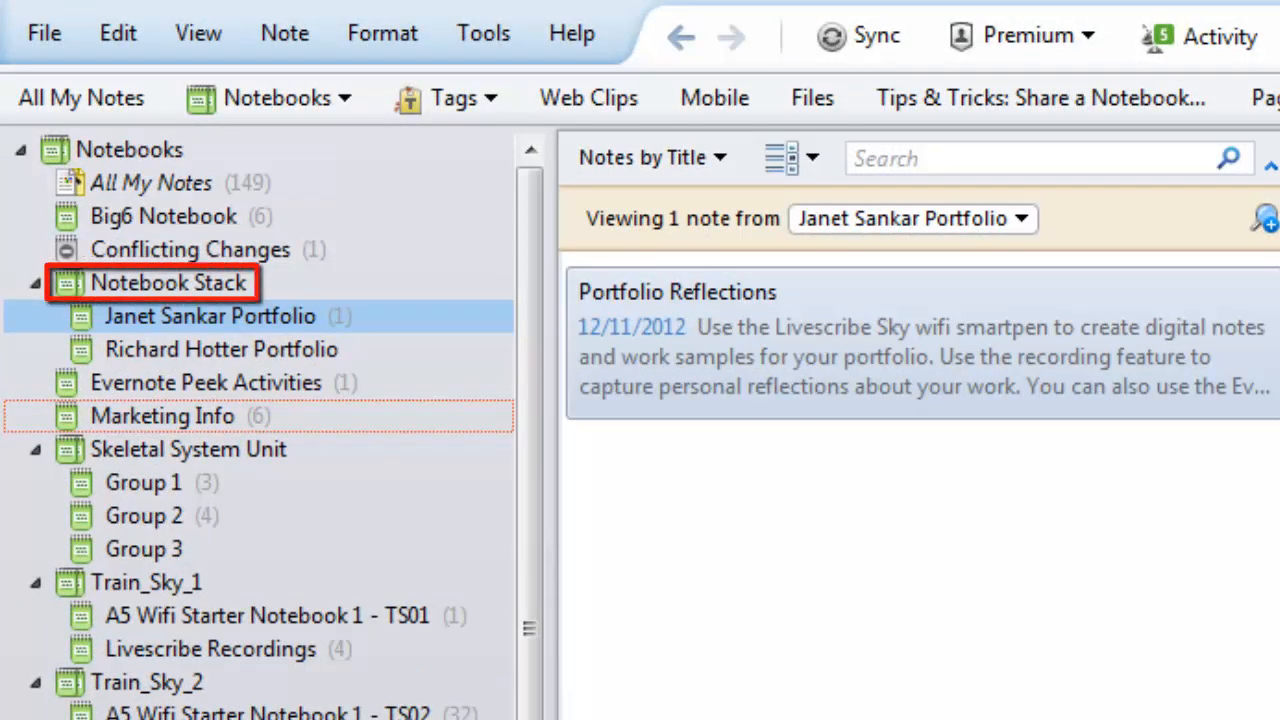
left_click(210, 315)
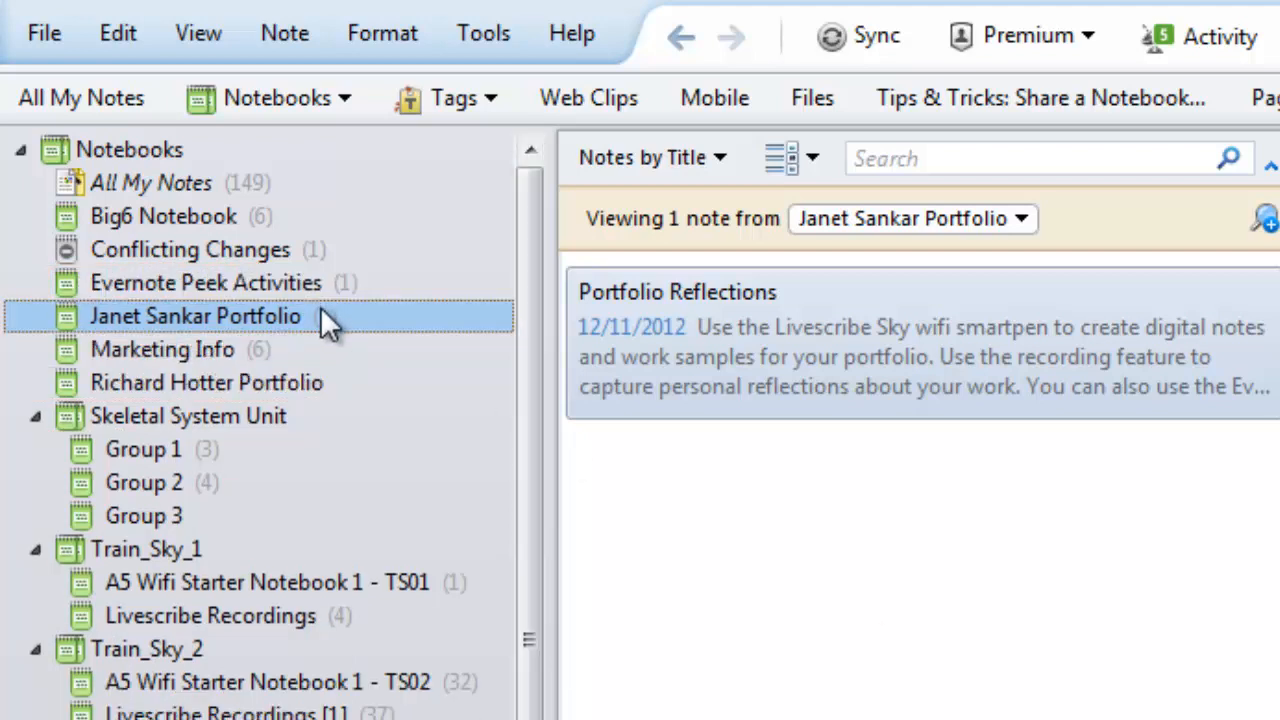
right_click(195, 315)
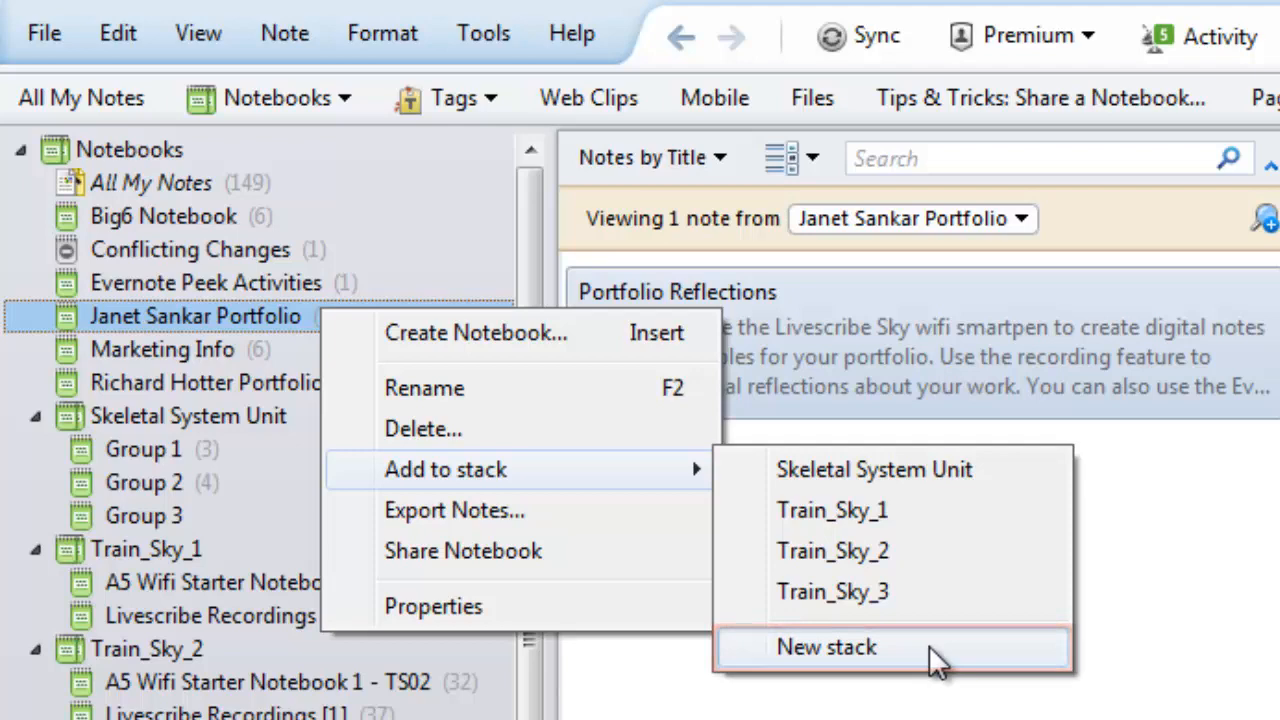
left_click(826, 647)
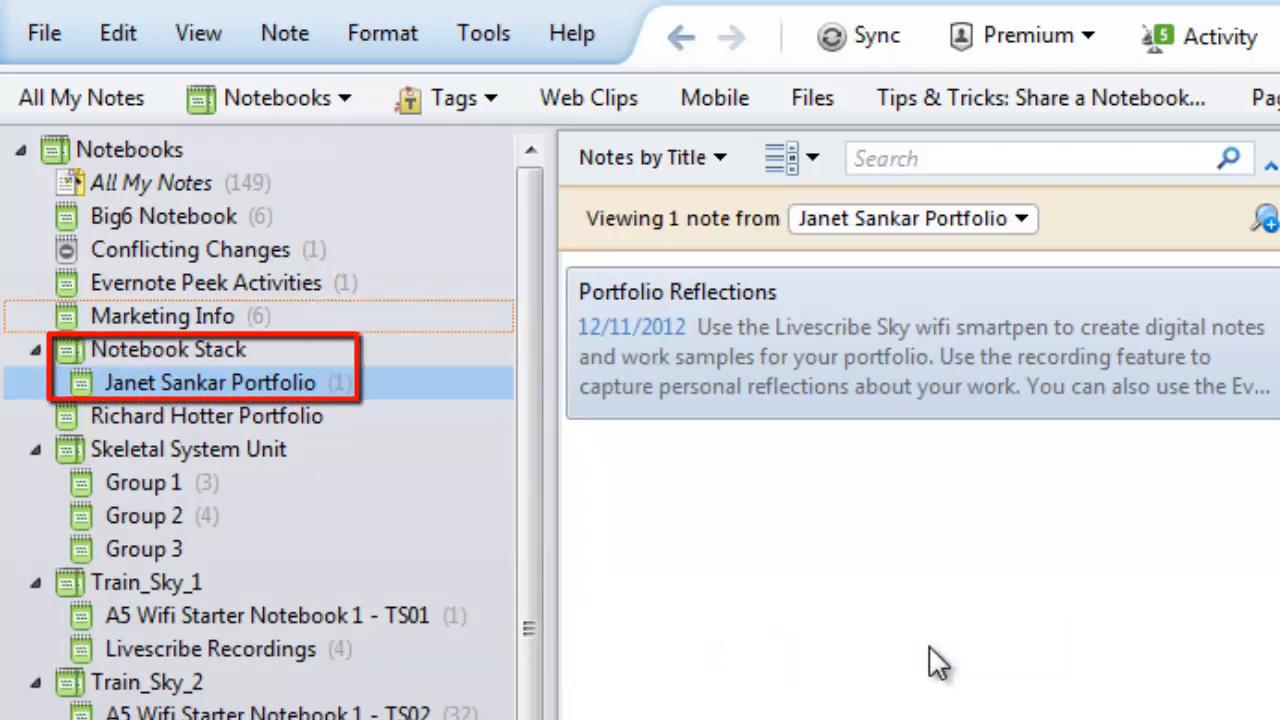
- Rename Notebook Stack to 'Portfolios'
right_click(168, 282)
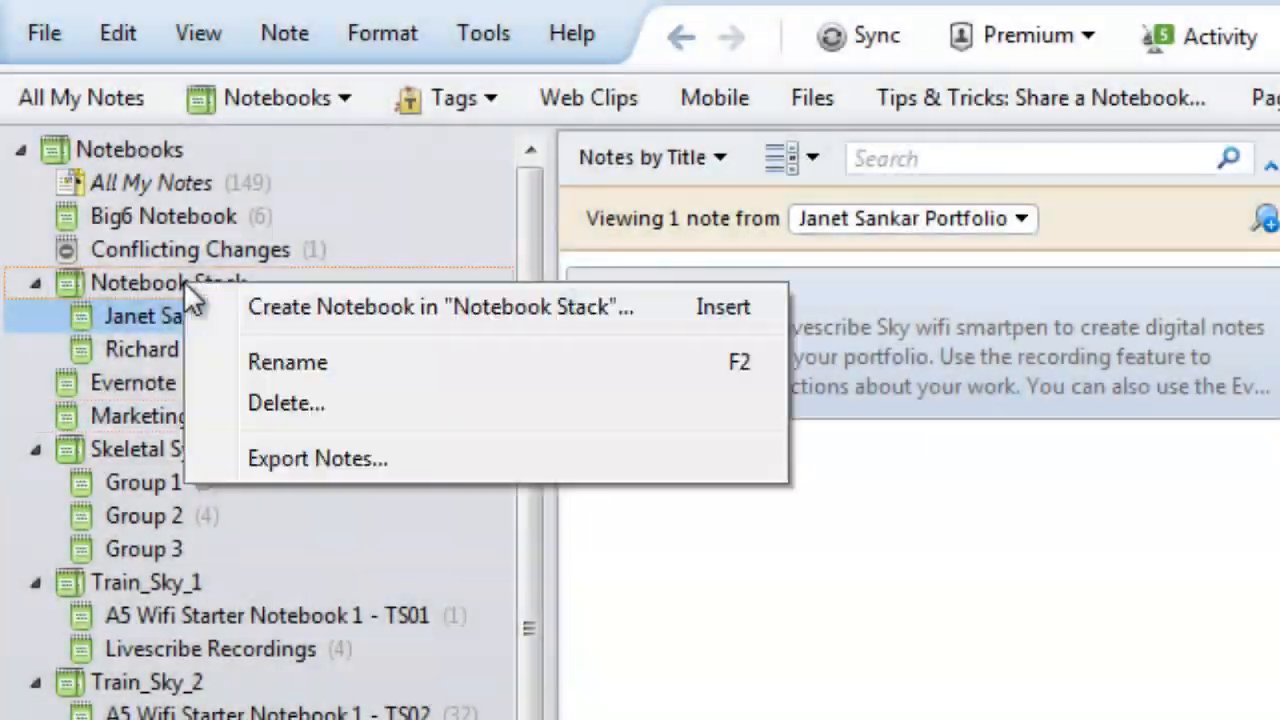
mouse_move(287, 402)
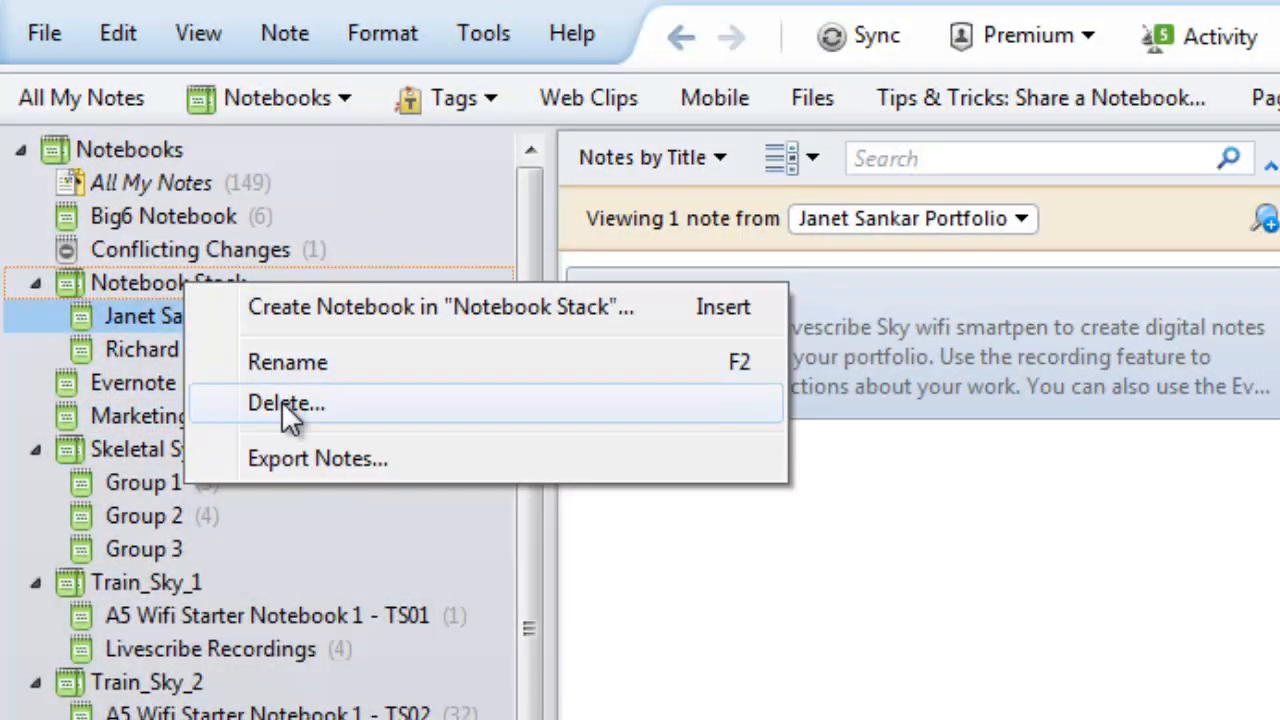
left_click(287, 361)
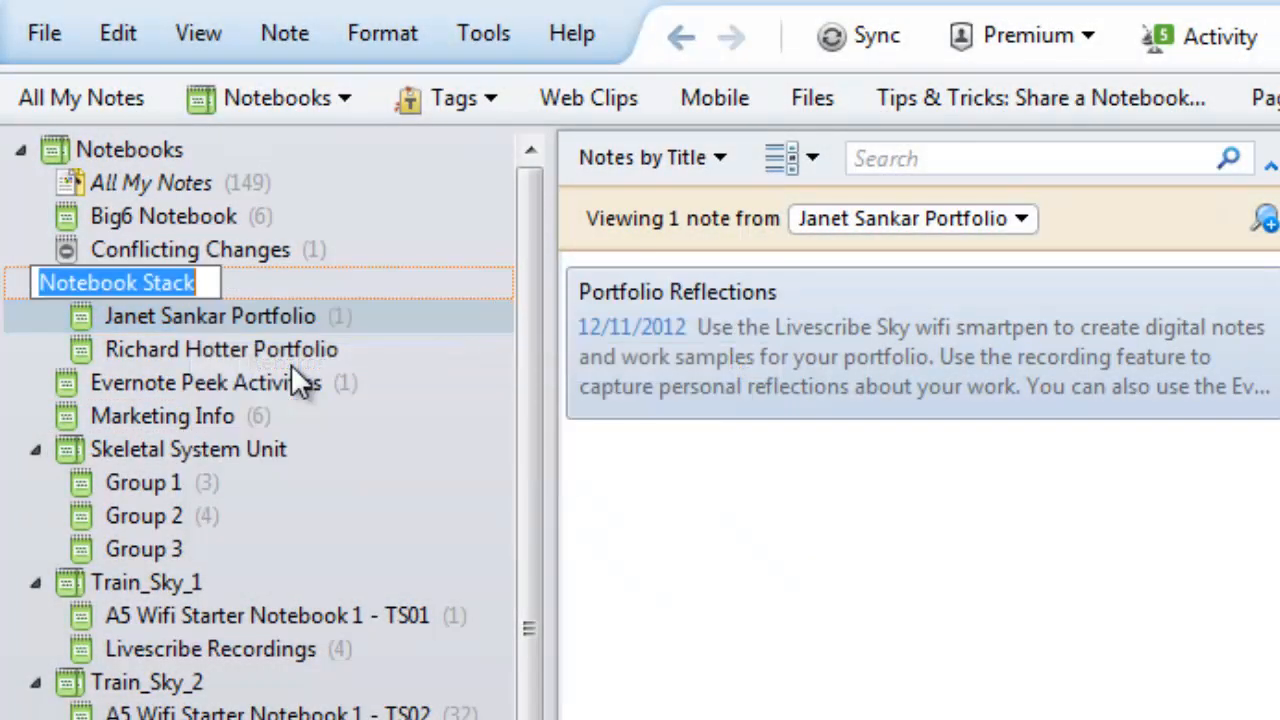
type("Portfolios")
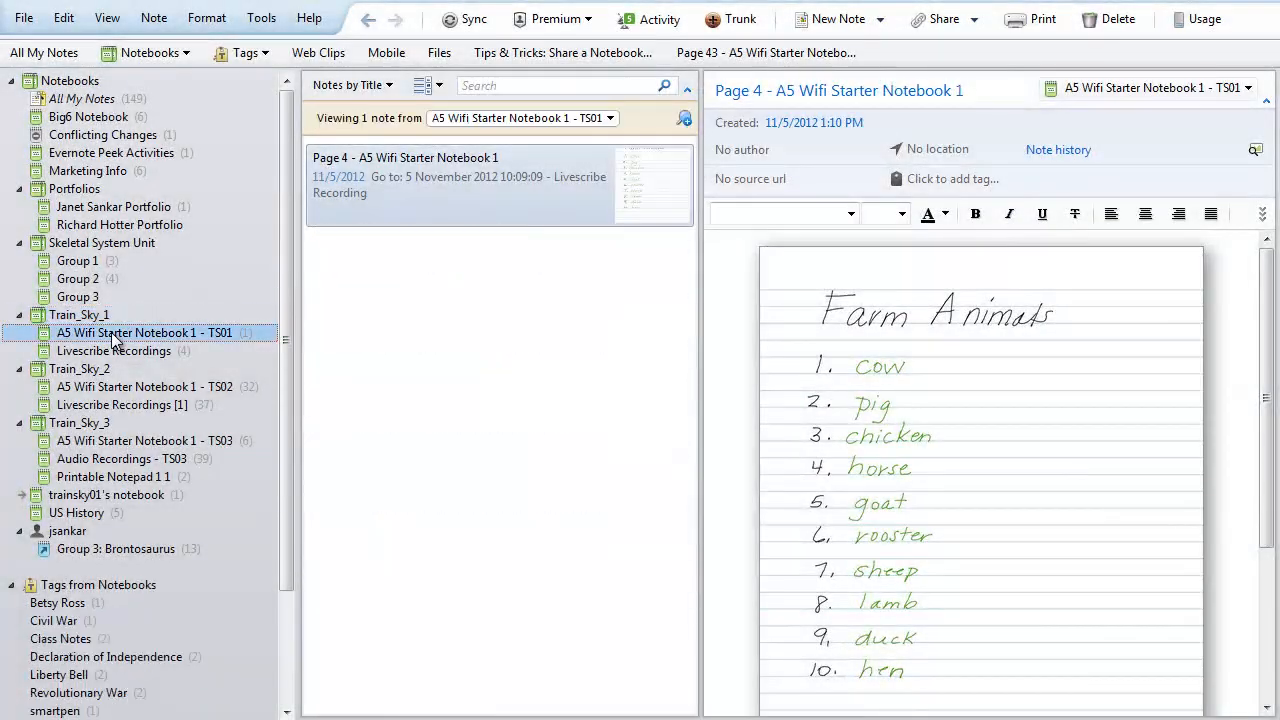
- Browse the TS02 and TS03 notebooks, then list the Skeletal System Unit notes
left_click(145, 387)
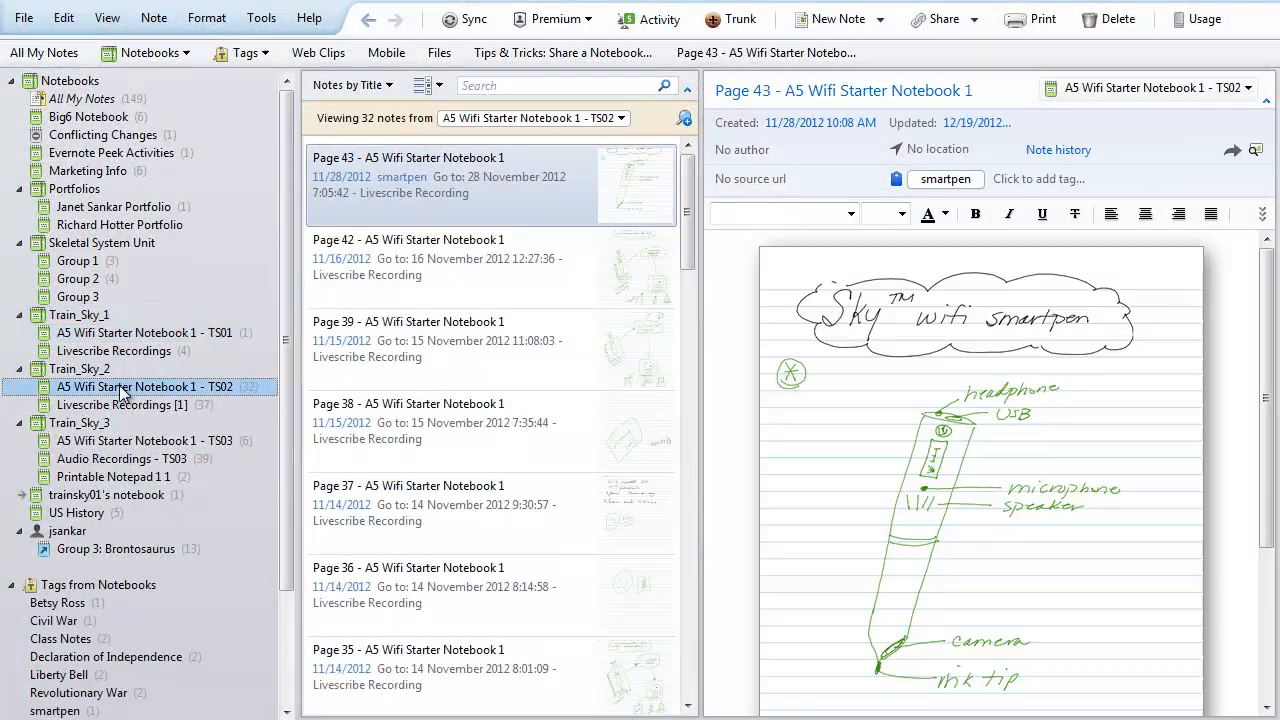
left_click(146, 441)
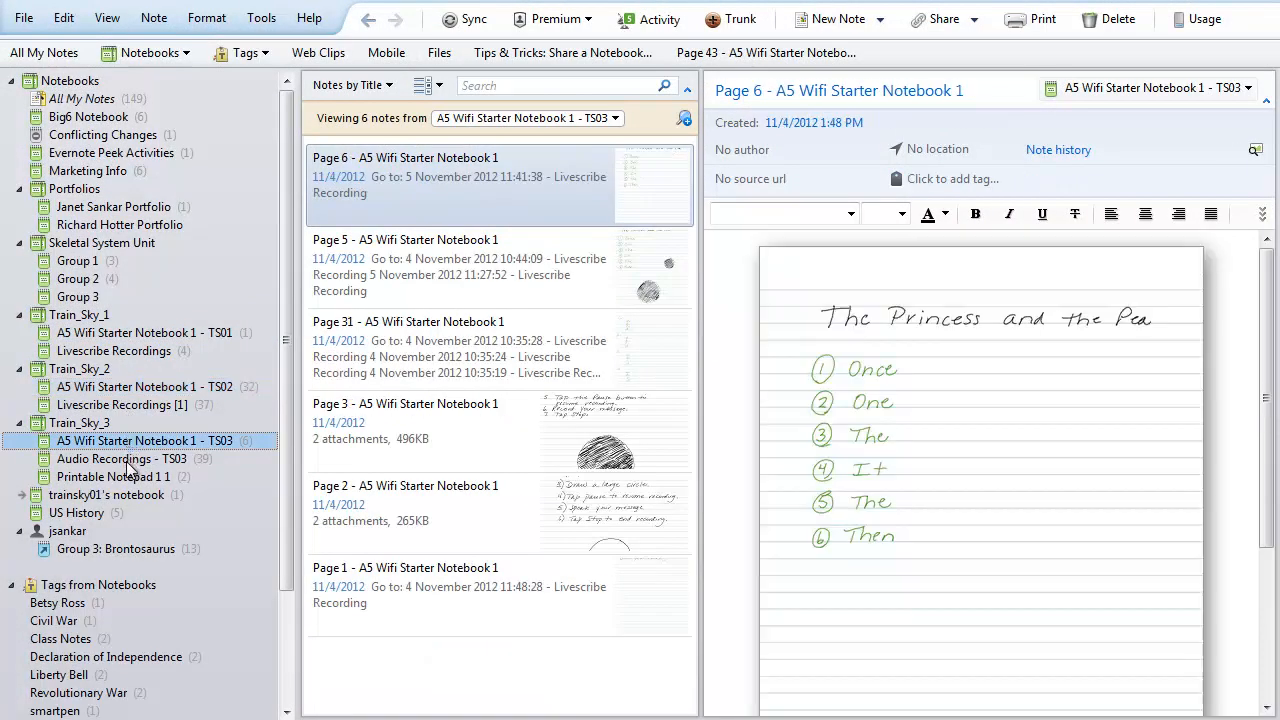
left_click(101, 243)
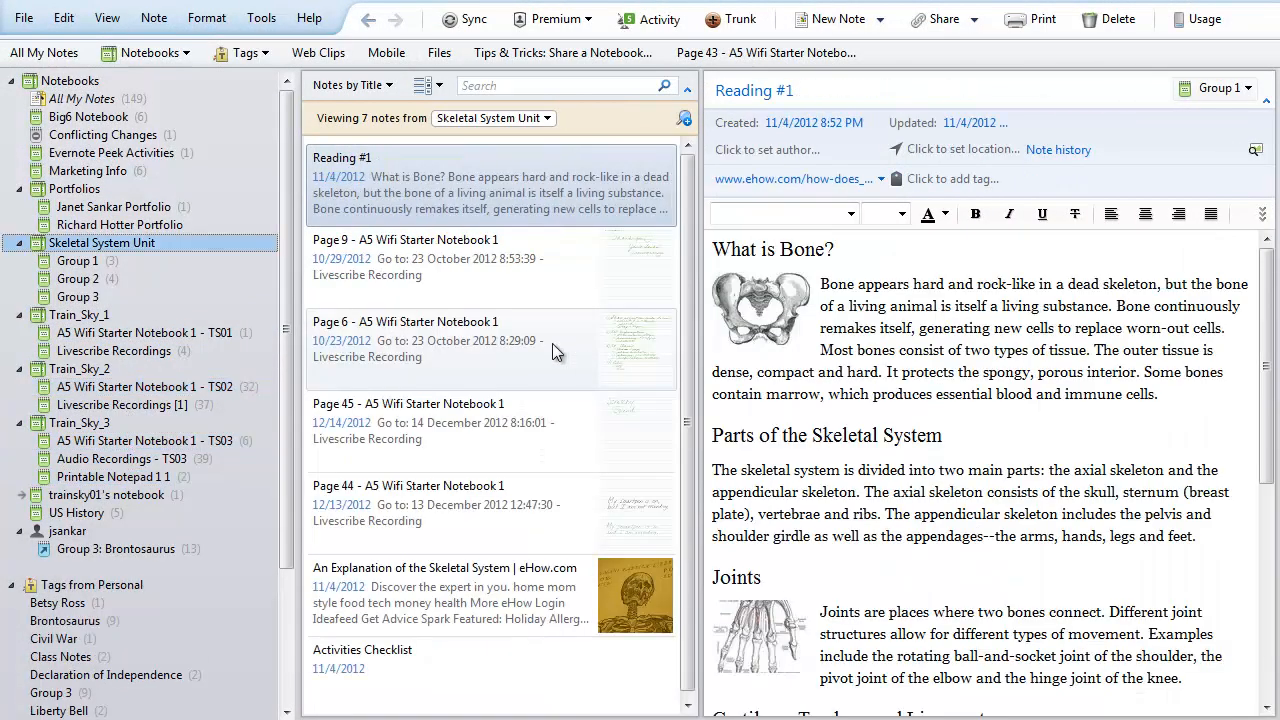
left_click(23, 18)
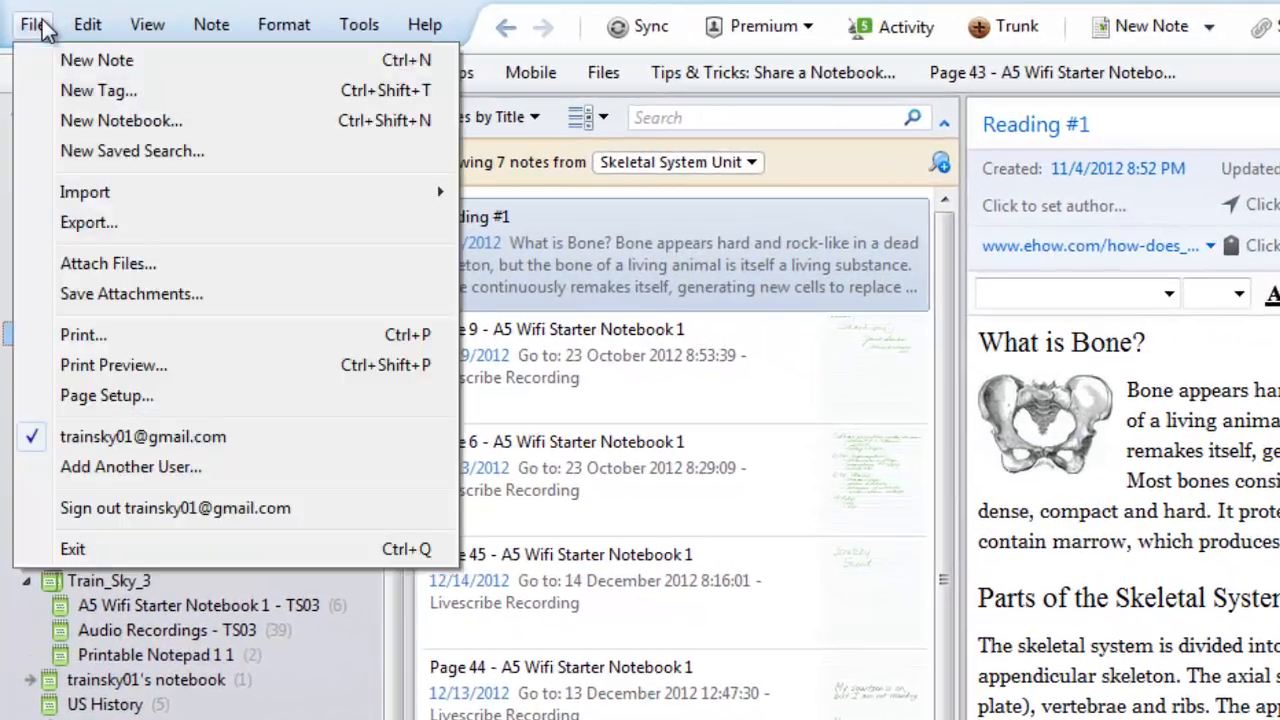
- Create notebook Group 4, then start a new notebook inside Skeletal System Unit
left_click(121, 120)
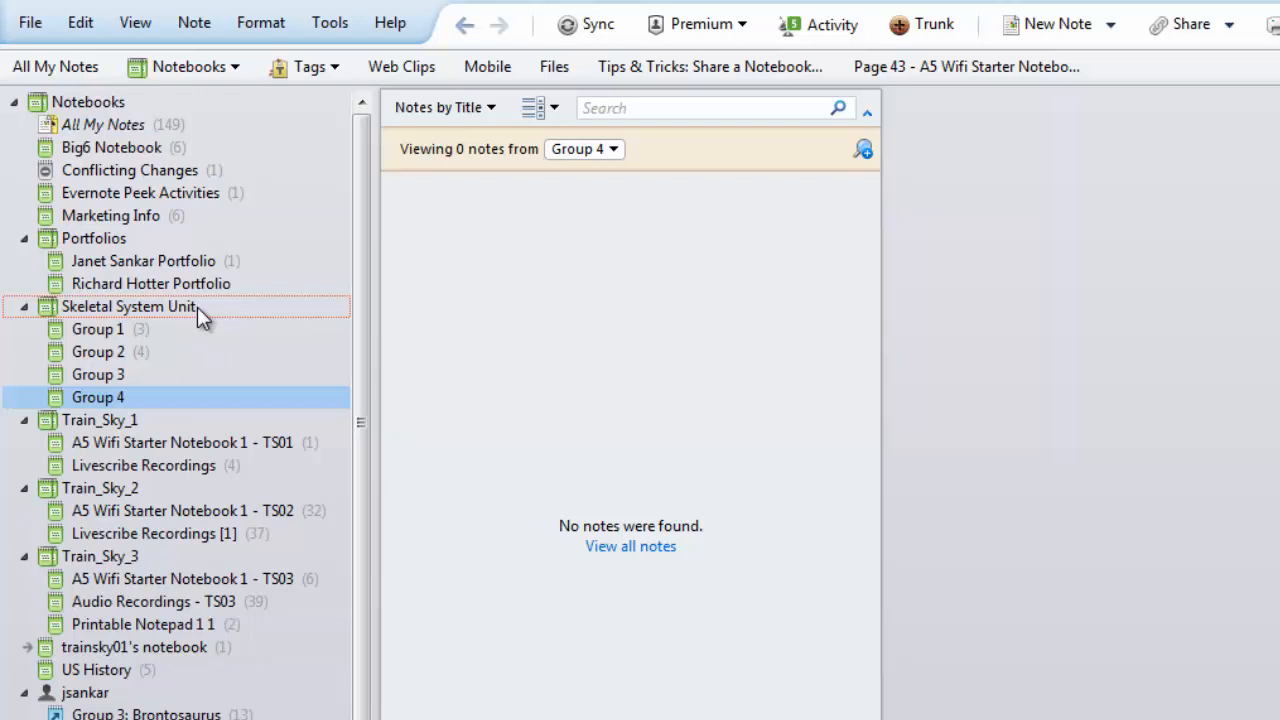
right_click(128, 306)
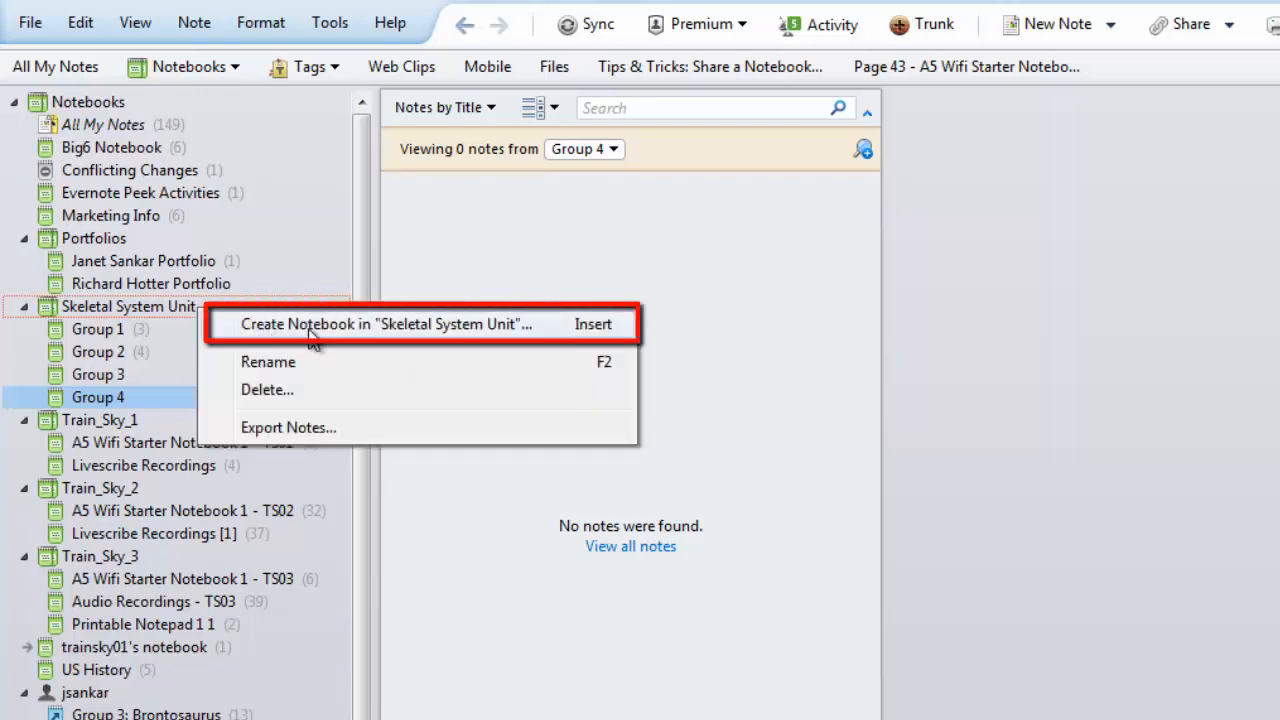
left_click(378, 323)
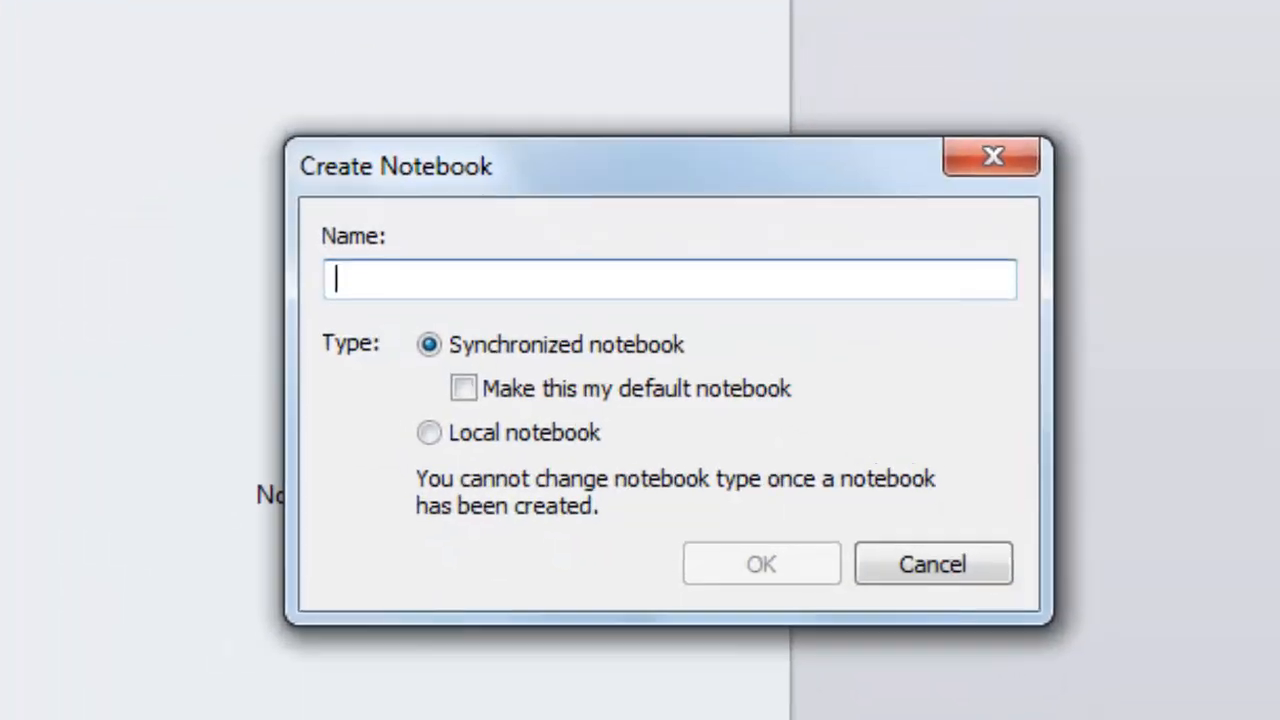
- Name the new synchronized notebook 'Group 5' and confirm its creation
type("Group 5")
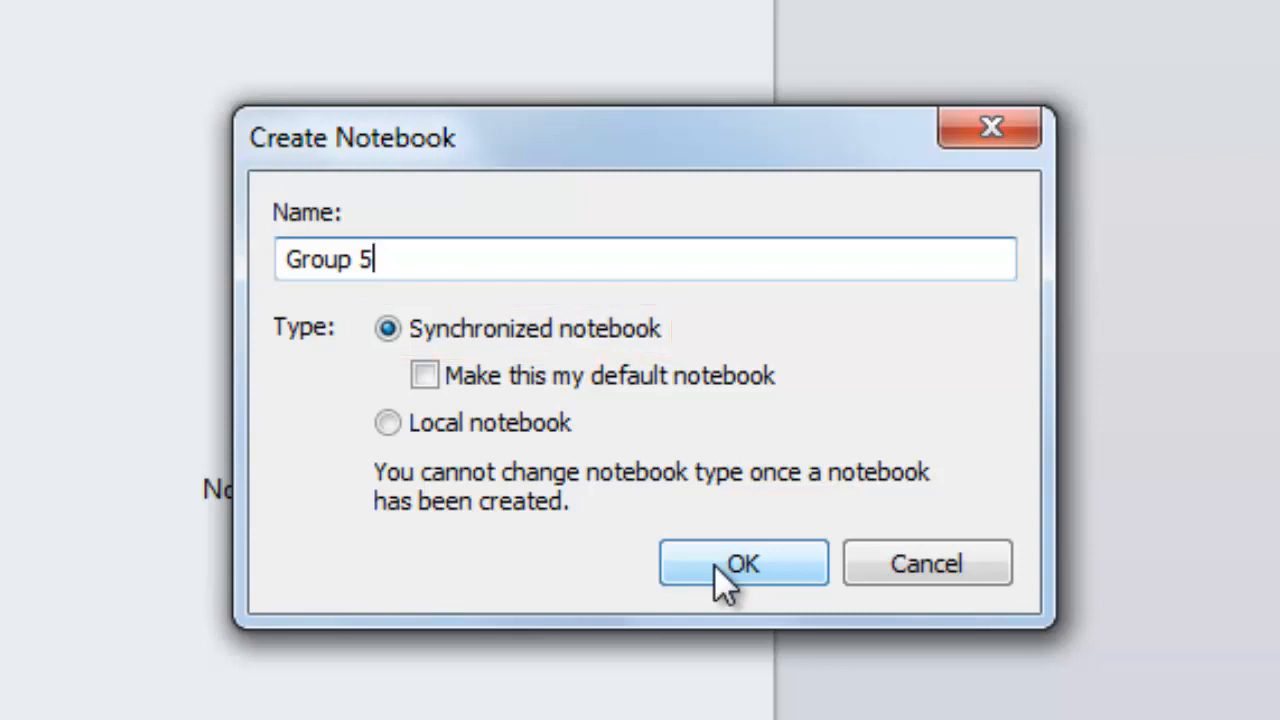
left_click(742, 562)
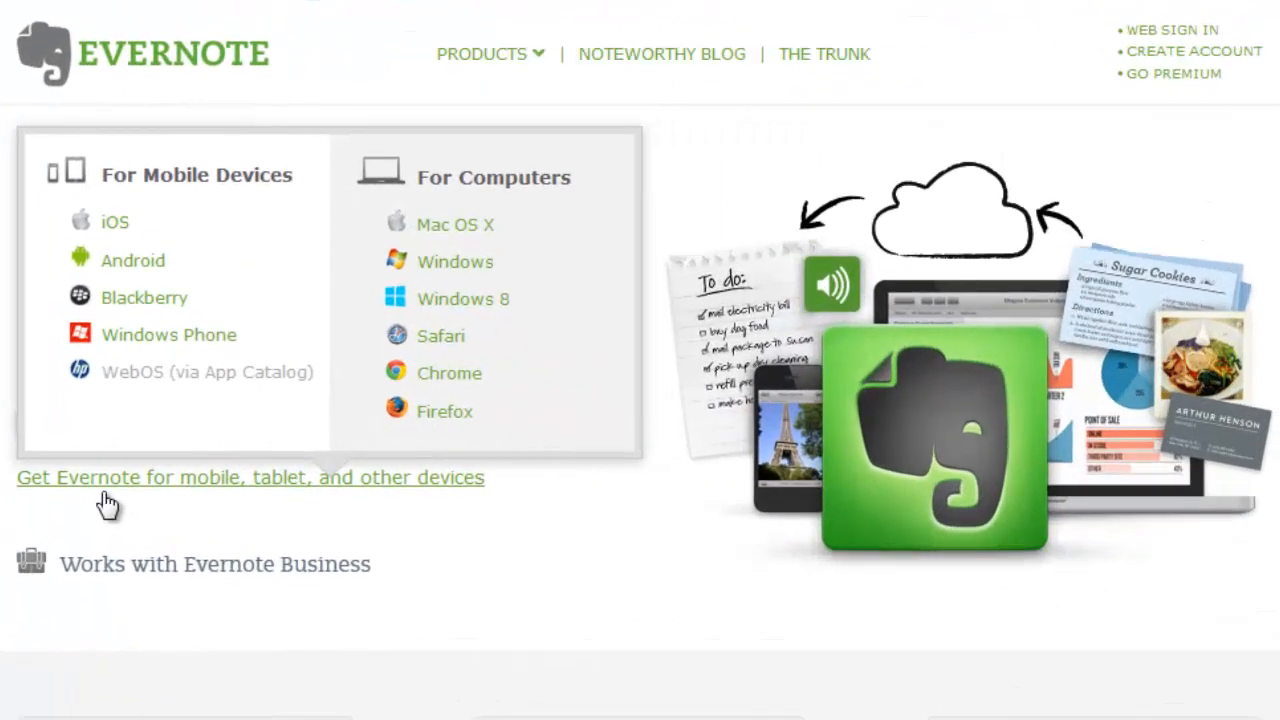